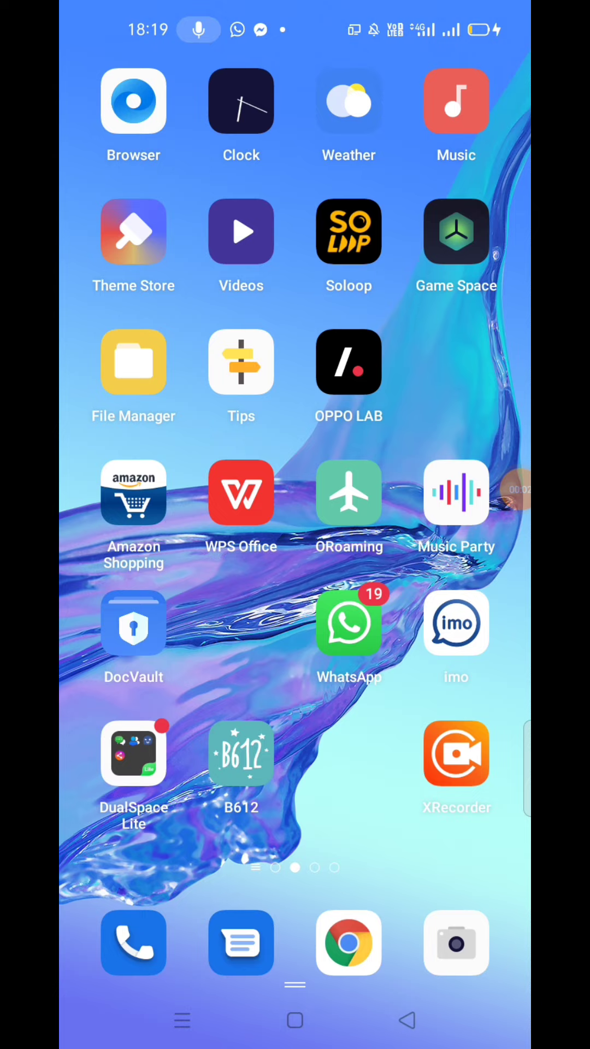
{"action": "left_click", "coordinate": [457, 753]}
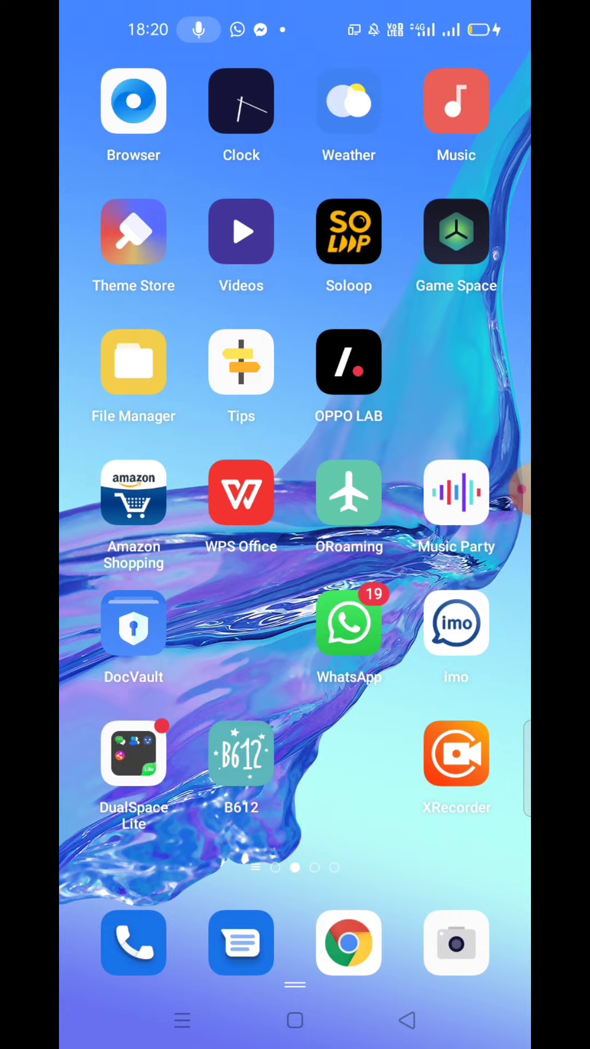
{"action": "left_click", "coordinate": [348, 943]}
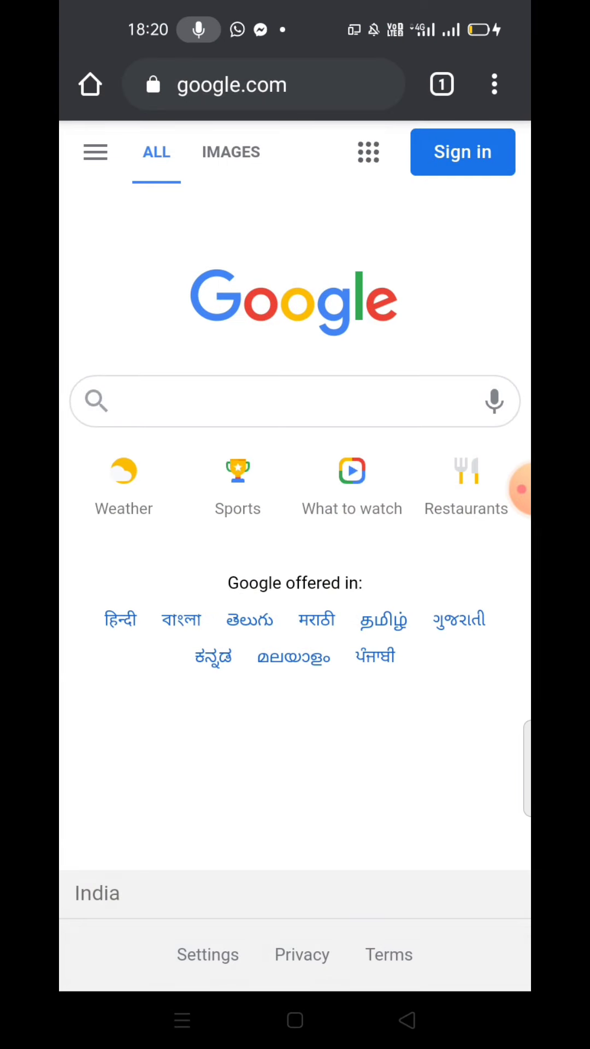
{"action": "left_click", "coordinate": [263, 84]}
{"action": "type", "text": "www"}
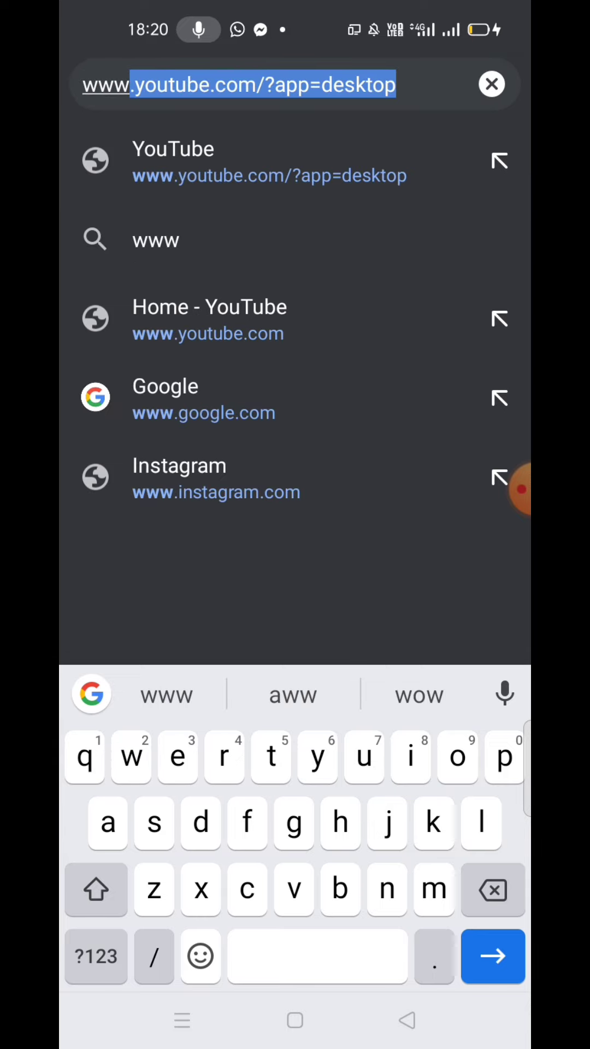
{"action": "key", "text": "Backspace"}
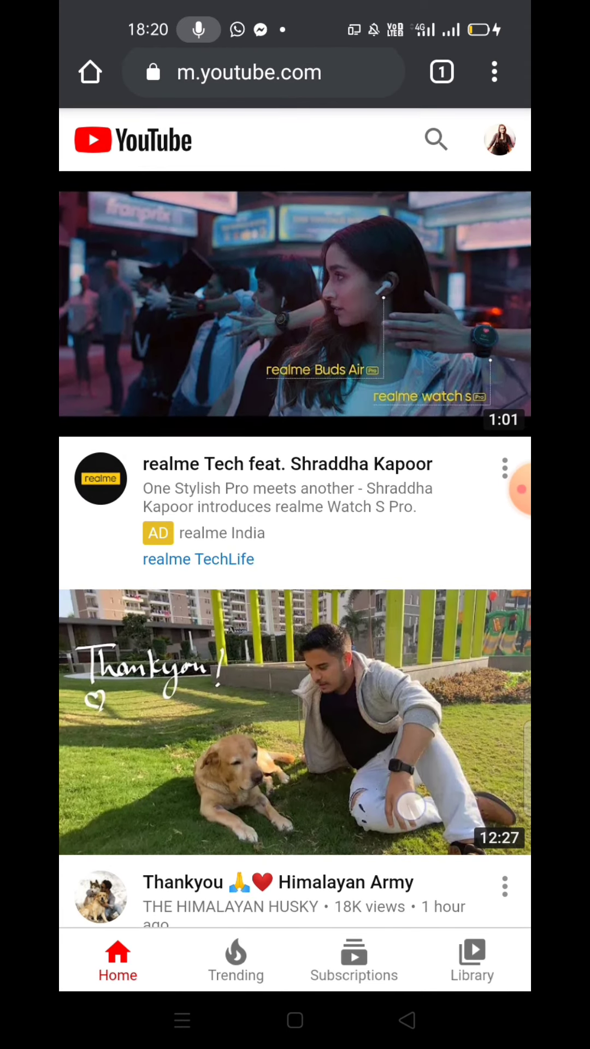
- Enable Chrome's Desktop site option so YouTube shows its full desktop home page
{"action": "scroll", "scroll_direction": "down", "scroll_amount": 3}
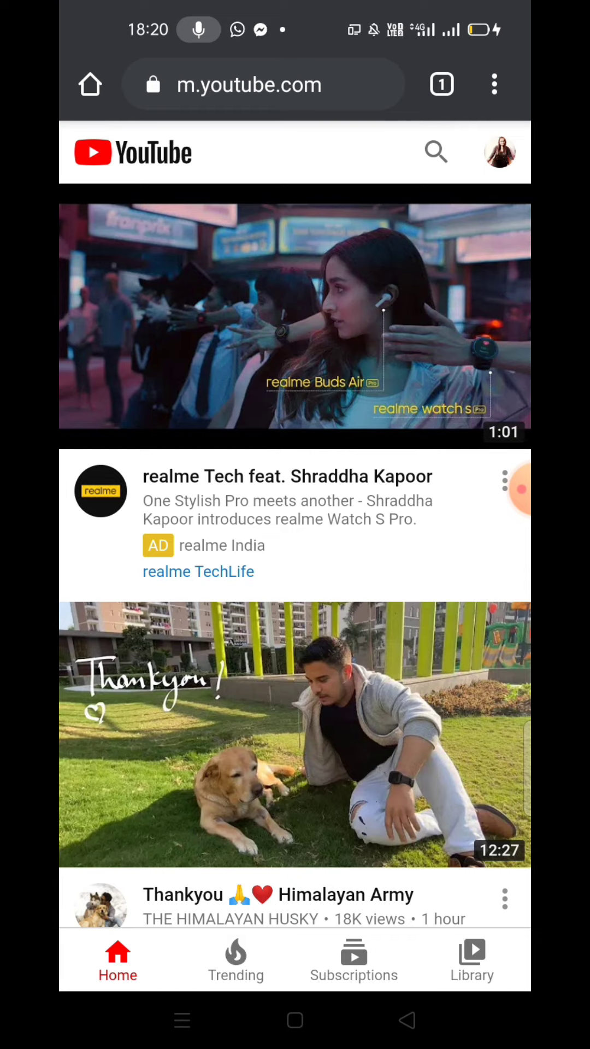
{"action": "left_click", "coordinate": [494, 84]}
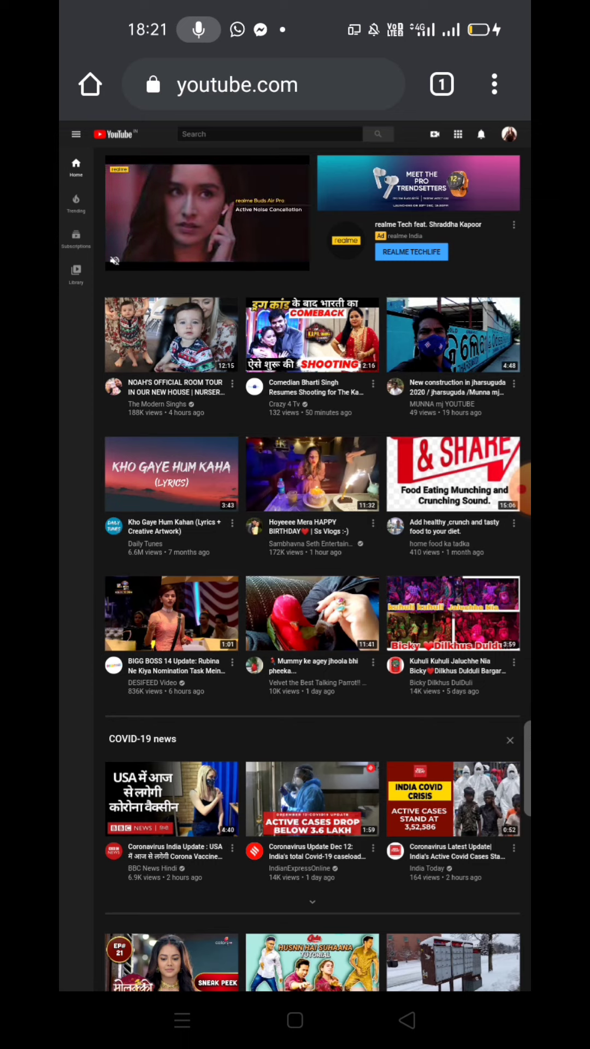
{"action": "left_click", "coordinate": [508, 134]}
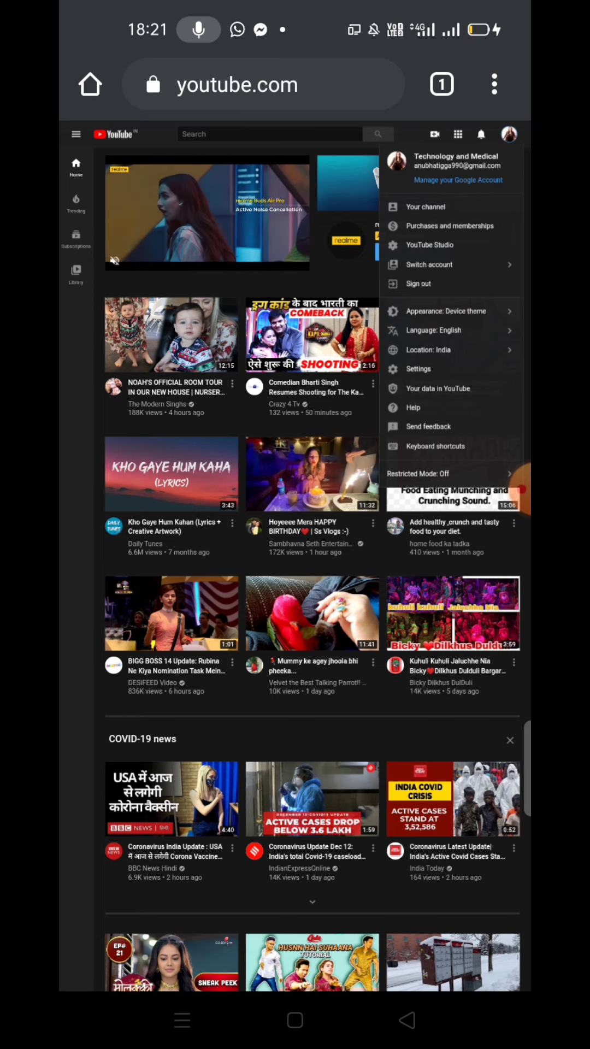
{"action": "left_click", "coordinate": [436, 245]}
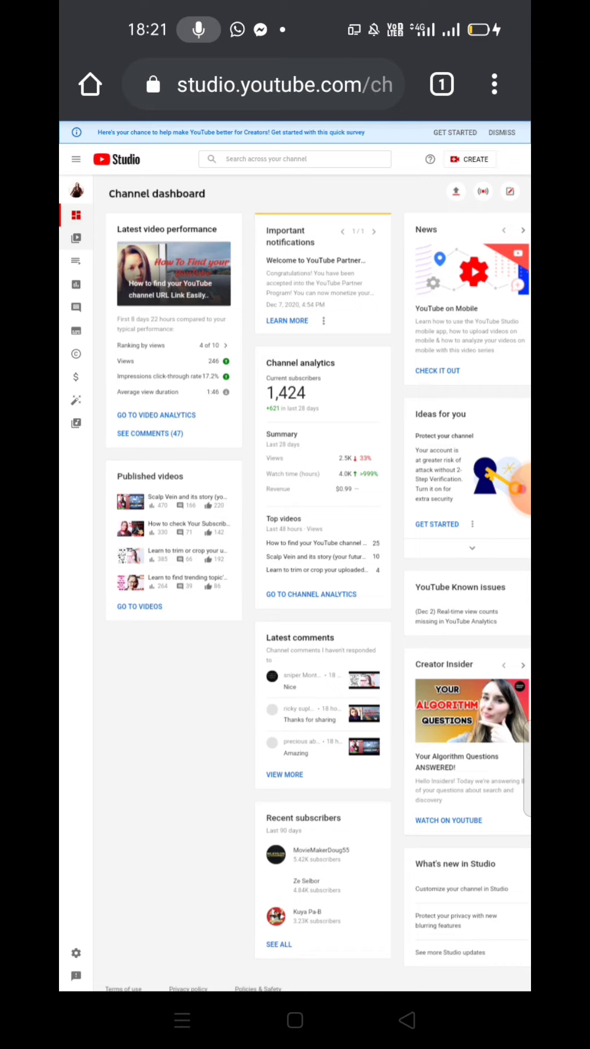
- In Content, select the Nov 1 watch-hour video and head to its details
{"action": "left_click", "coordinate": [75, 238]}
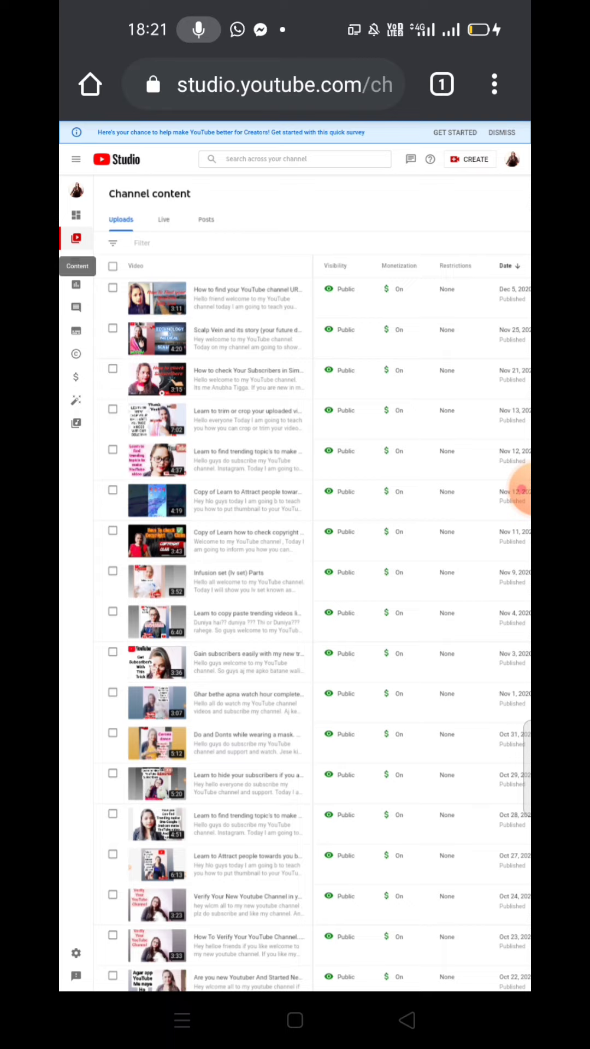
{"action": "scroll", "scroll_direction": "down", "scroll_amount": 3}
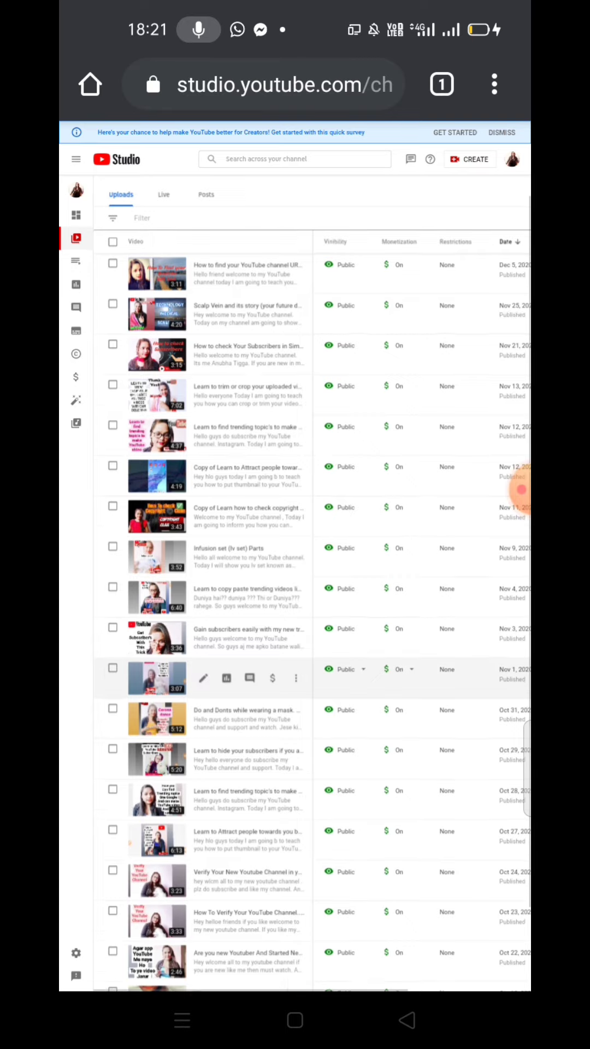
{"action": "left_click", "coordinate": [113, 708]}
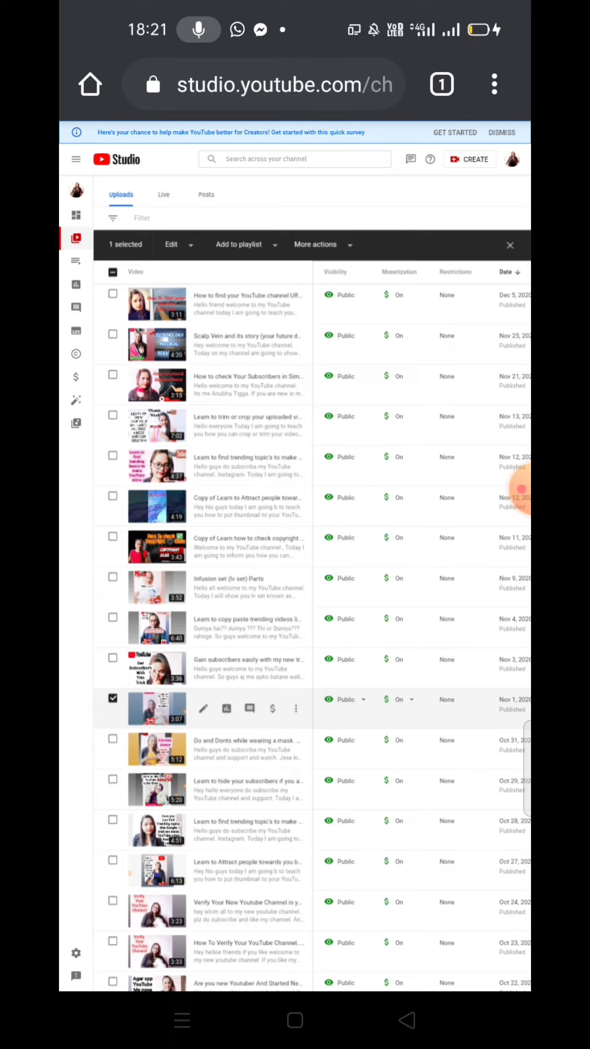
{"action": "left_click", "coordinate": [172, 244]}
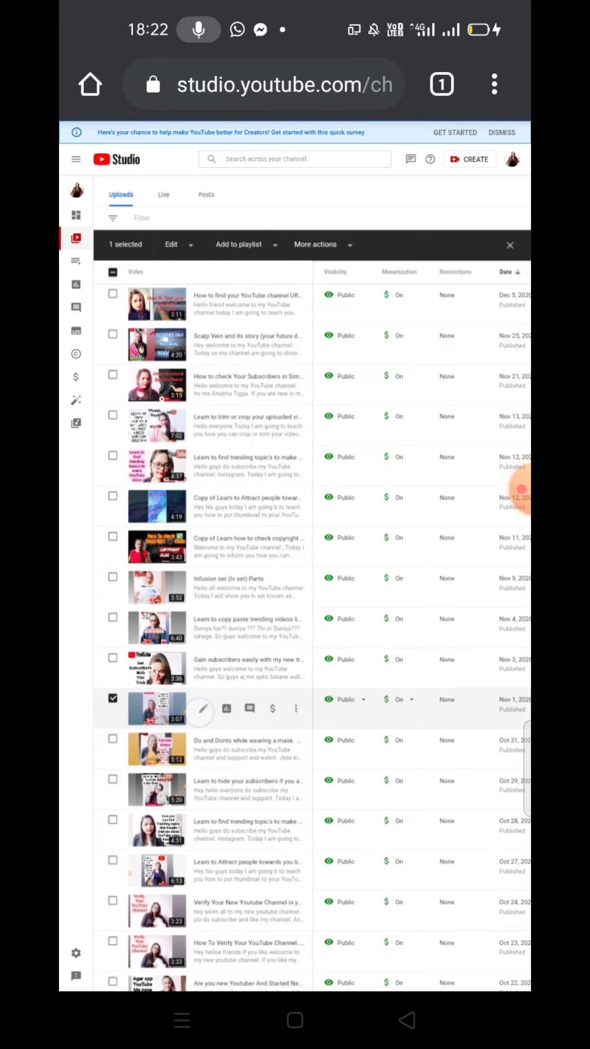
{"action": "mouse_move", "coordinate": [203, 708]}
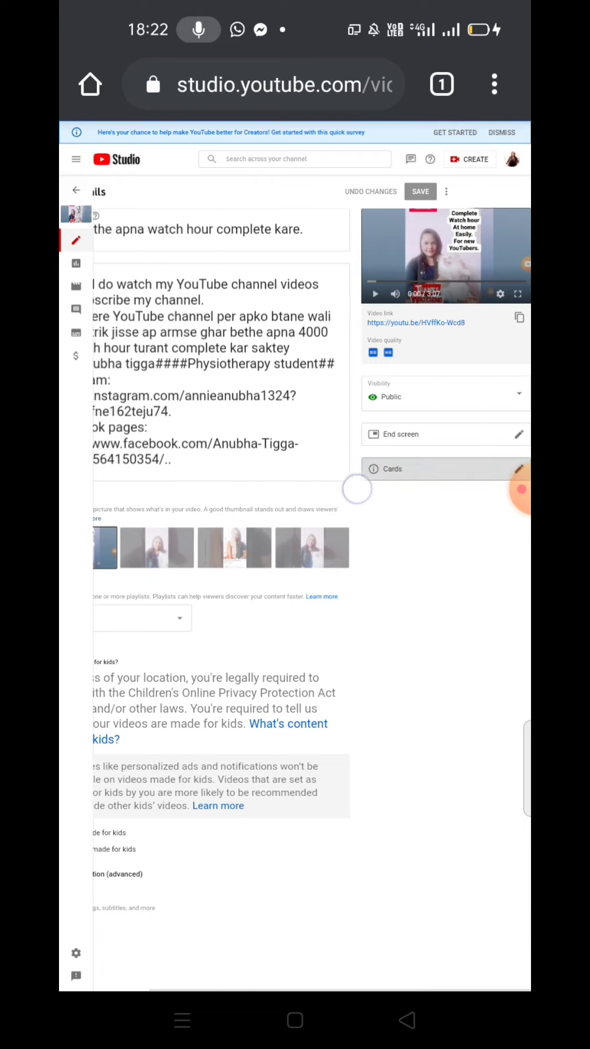
- Play and pause the video preview, then view its analytics showing 211 views
{"action": "left_click", "coordinate": [375, 294]}
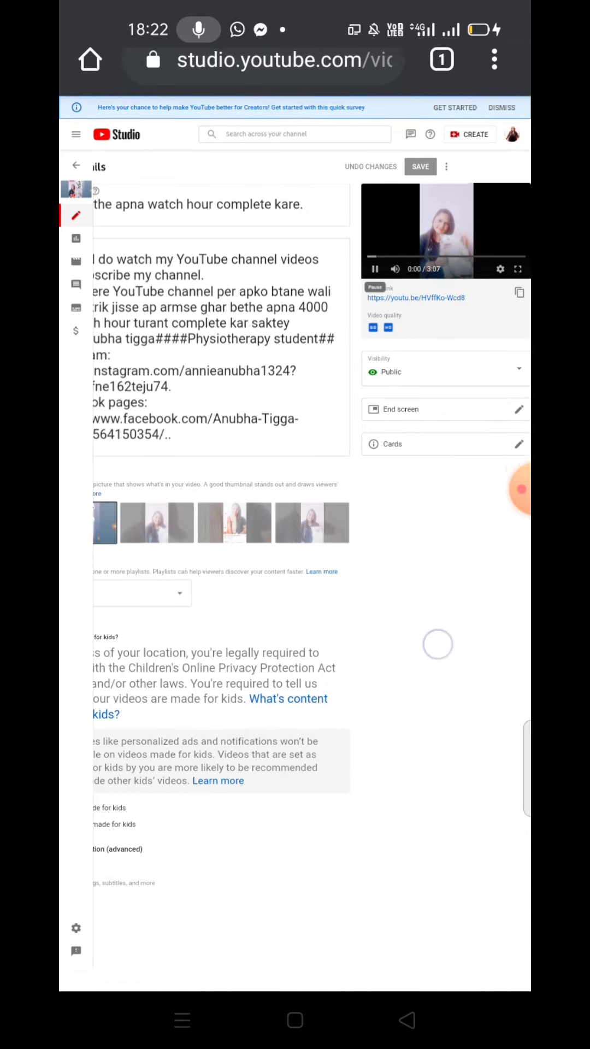
{"action": "scroll", "scroll_direction": "down", "scroll_amount": 3}
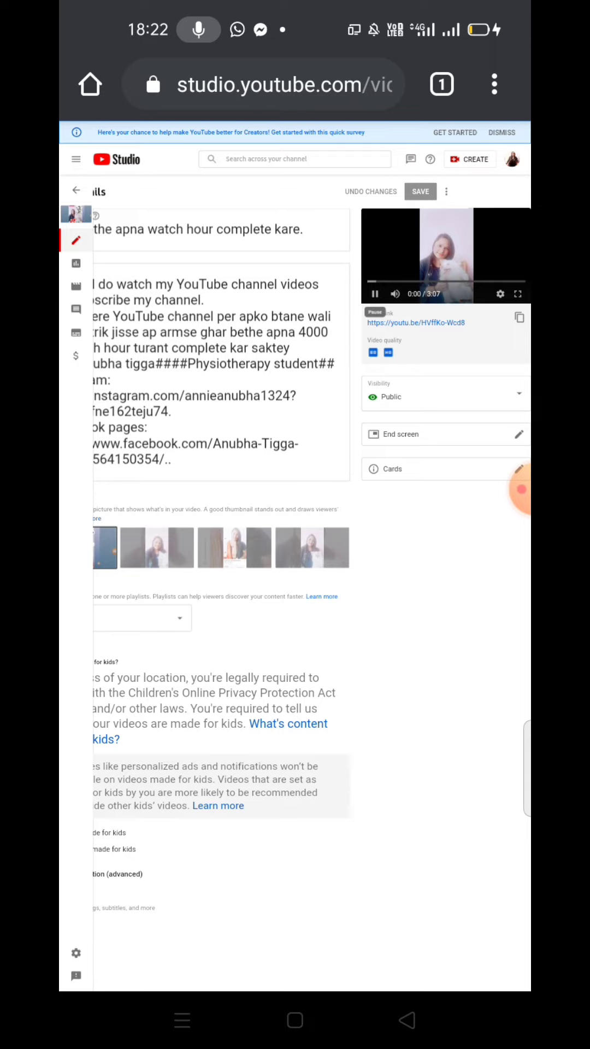
{"action": "left_click", "coordinate": [374, 294]}
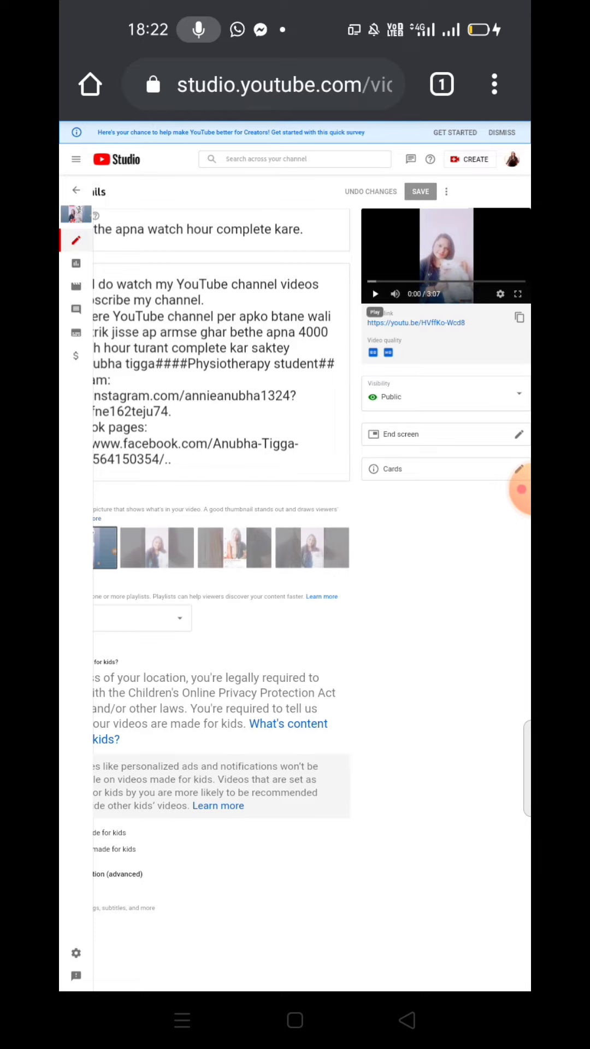
{"action": "left_click", "coordinate": [75, 263]}
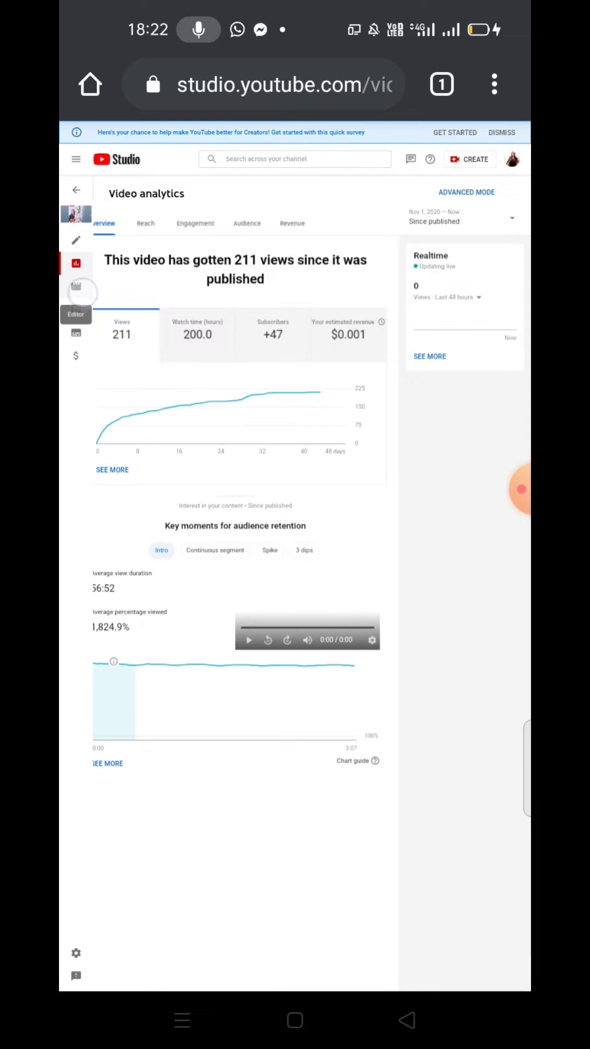
- Load the Nov 1 watch-hour video in the Studio video editor
{"action": "left_click", "coordinate": [75, 287]}
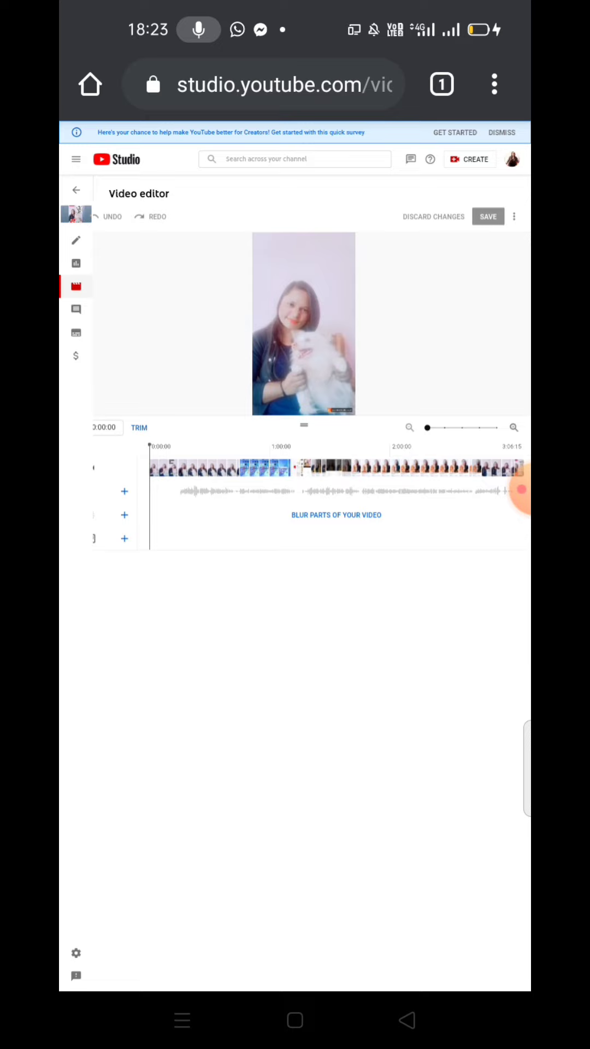
- Play the opening, rewind to the start and enter trim mode on the whole clip
{"action": "left_click", "coordinate": [303, 323]}
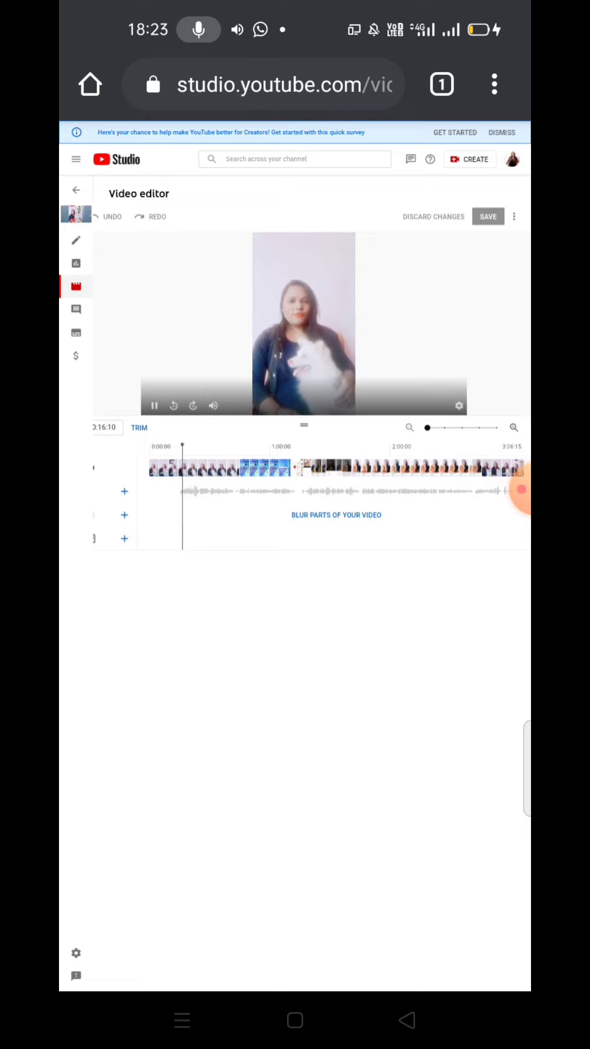
{"action": "left_click", "coordinate": [153, 406]}
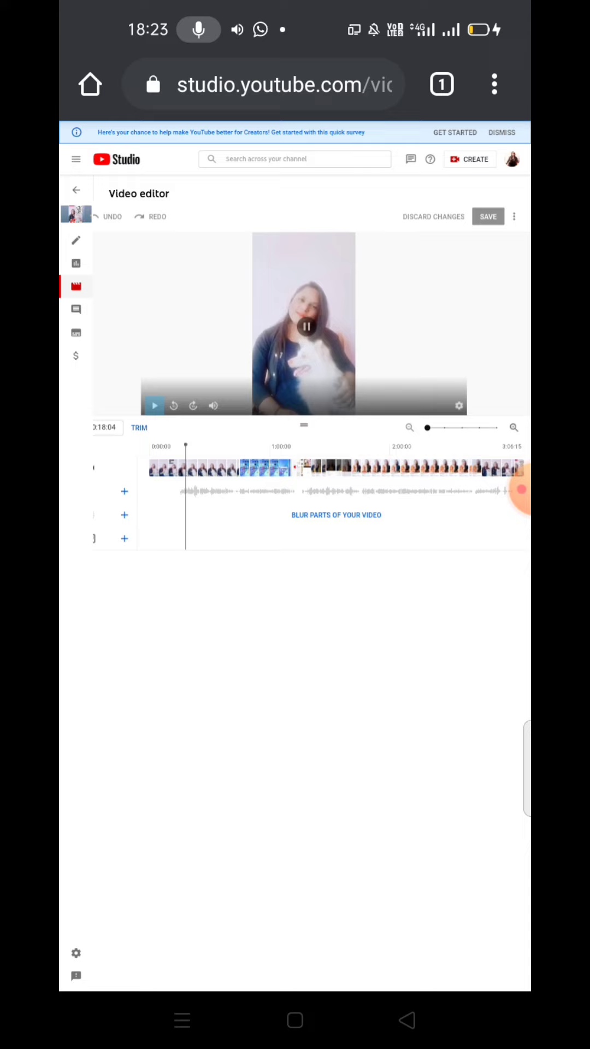
{"action": "left_click", "coordinate": [154, 406]}
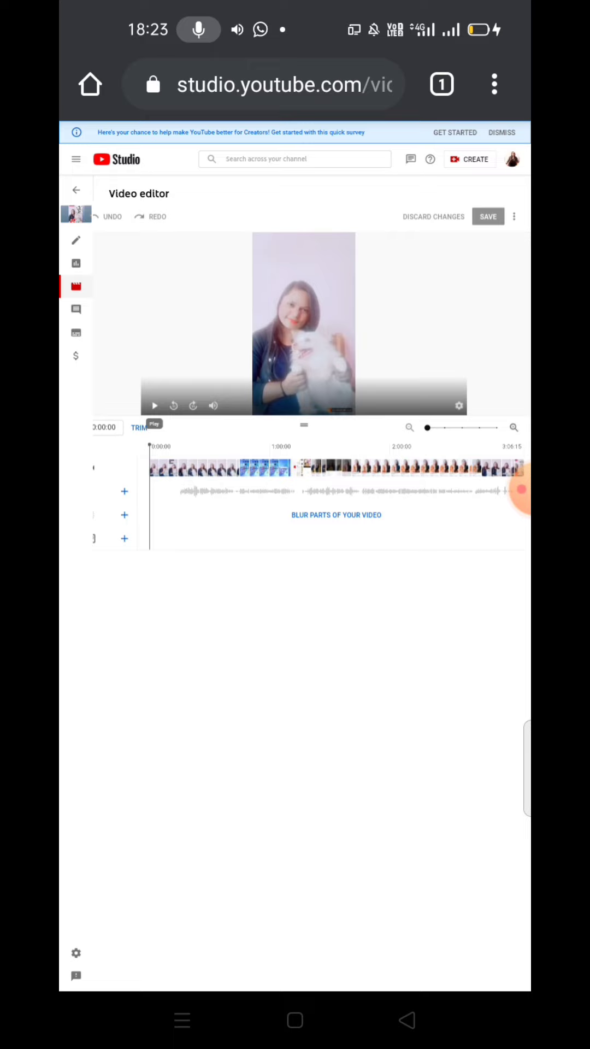
{"action": "left_click", "coordinate": [139, 427]}
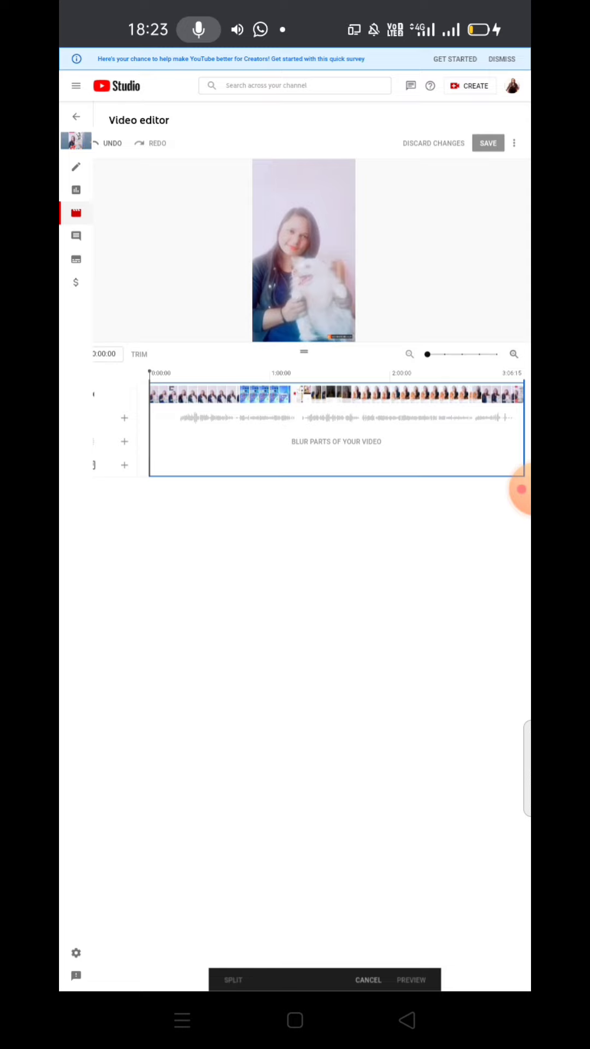
- Trim the first ten seconds or so off the video's start and preview the cut
{"action": "left_click", "coordinate": [166, 435]}
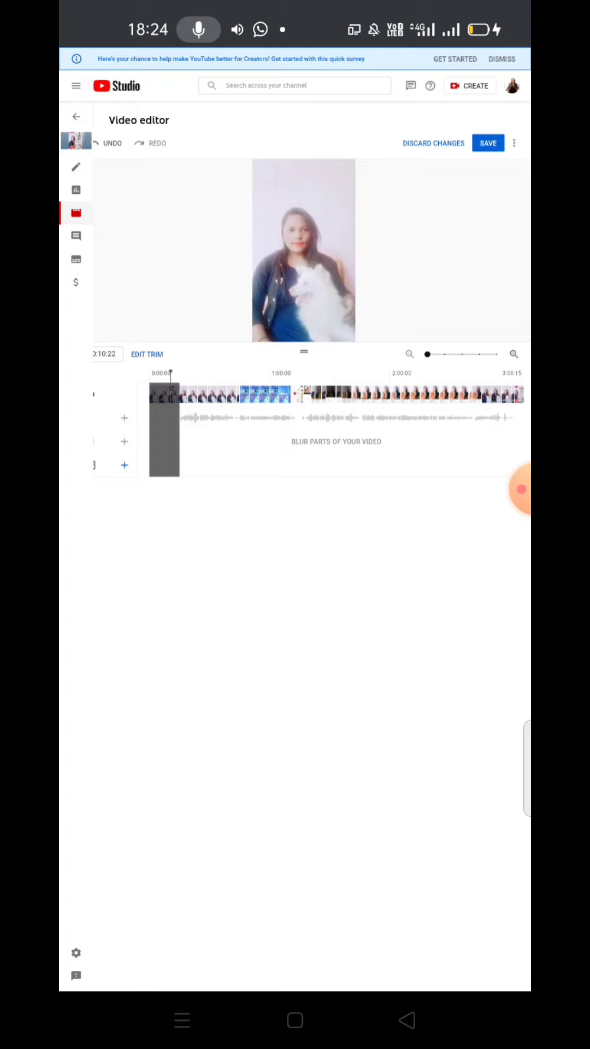
- Play and pause the trimmed video to check the new opening
{"action": "left_click", "coordinate": [303, 250]}
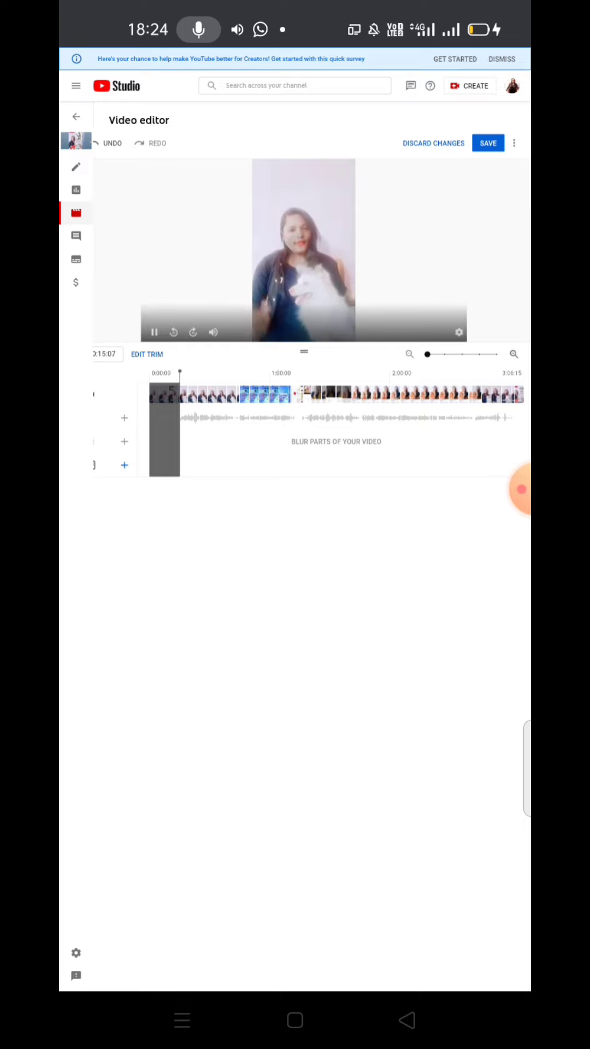
{"action": "left_click", "coordinate": [184, 373]}
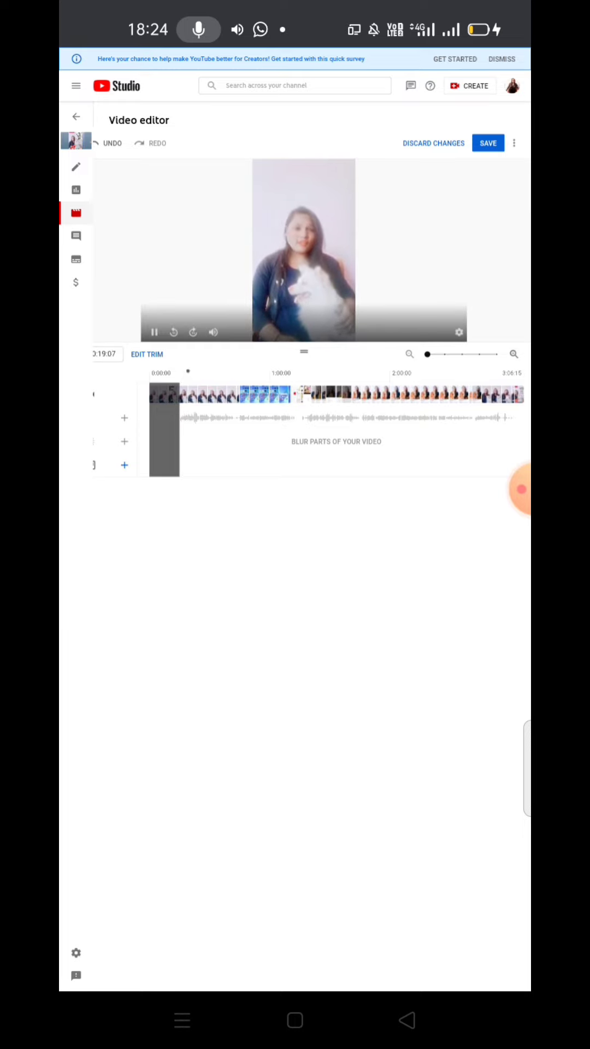
{"action": "left_click", "coordinate": [154, 332]}
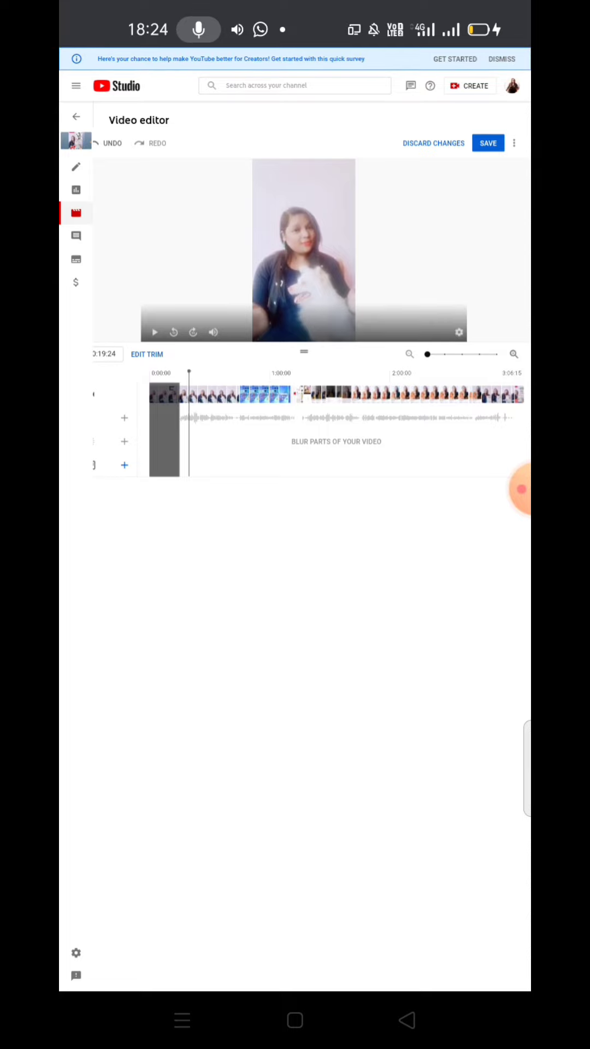
- Return to the phone's home screen and launch XRecorder
{"action": "key", "text": "home"}
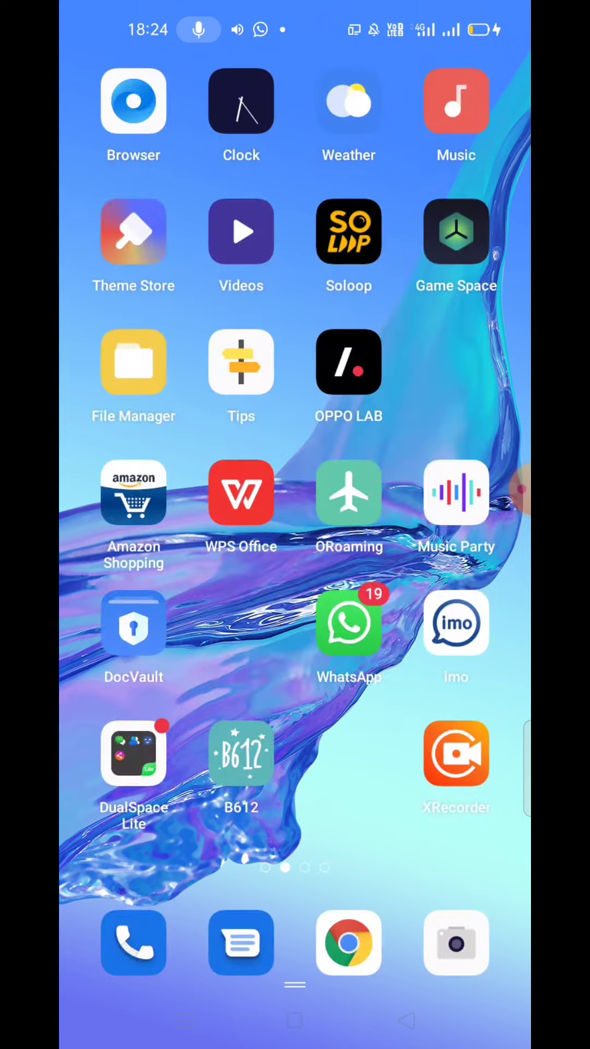
{"action": "left_click", "coordinate": [457, 755]}
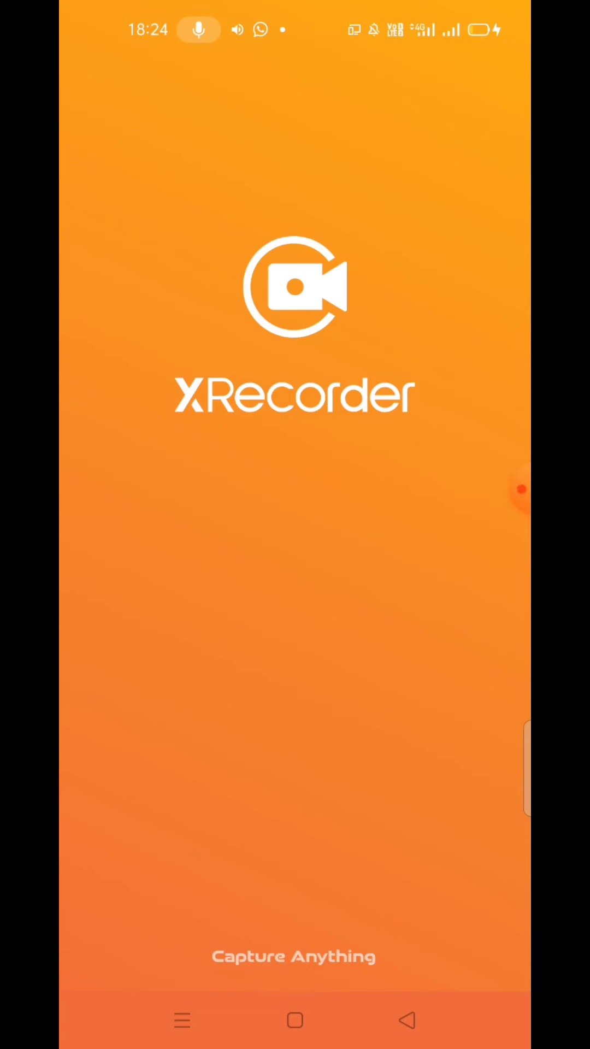